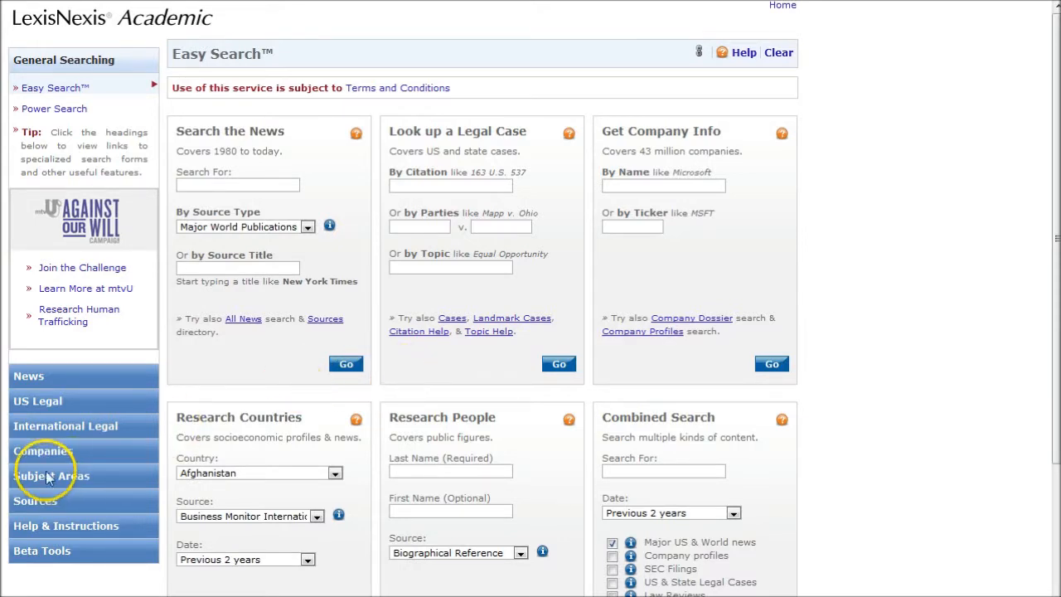
Step: Expand the Companies heading to reveal dossier, profile and SEC filing search links
{"action": "left_click", "coordinate": [43, 450]}
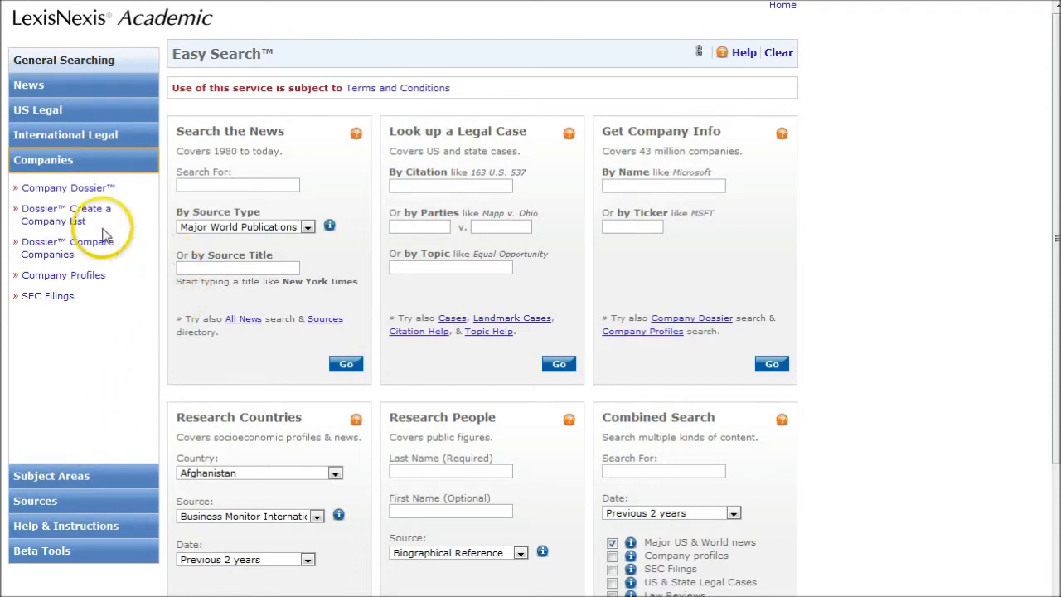
{"action": "mouse_move", "coordinate": [54, 221]}
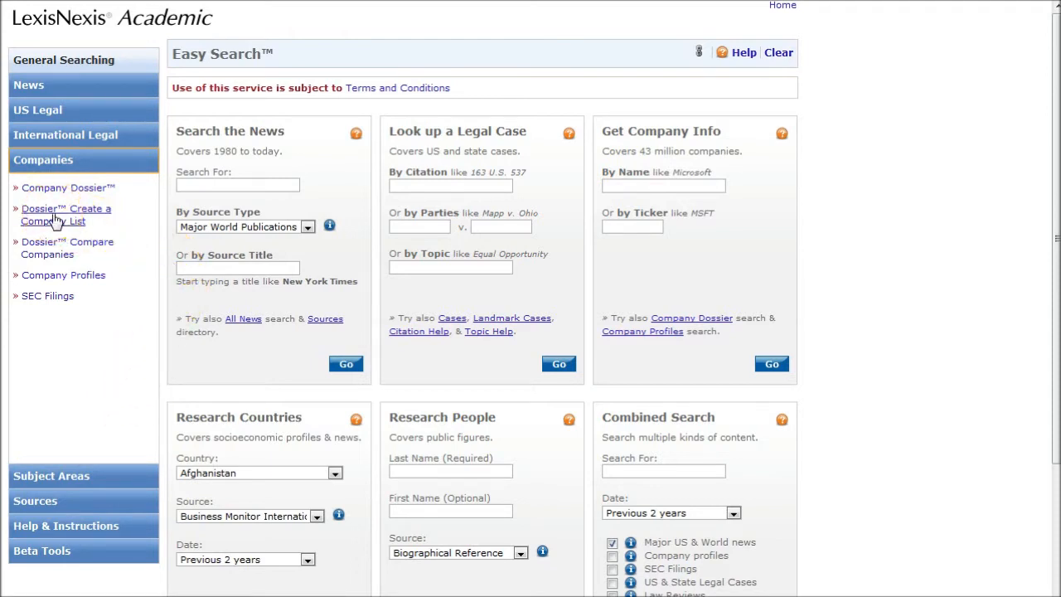
Step: Open the Dossier 'Create a Company List' form under Companies
{"action": "left_click", "coordinate": [65, 214]}
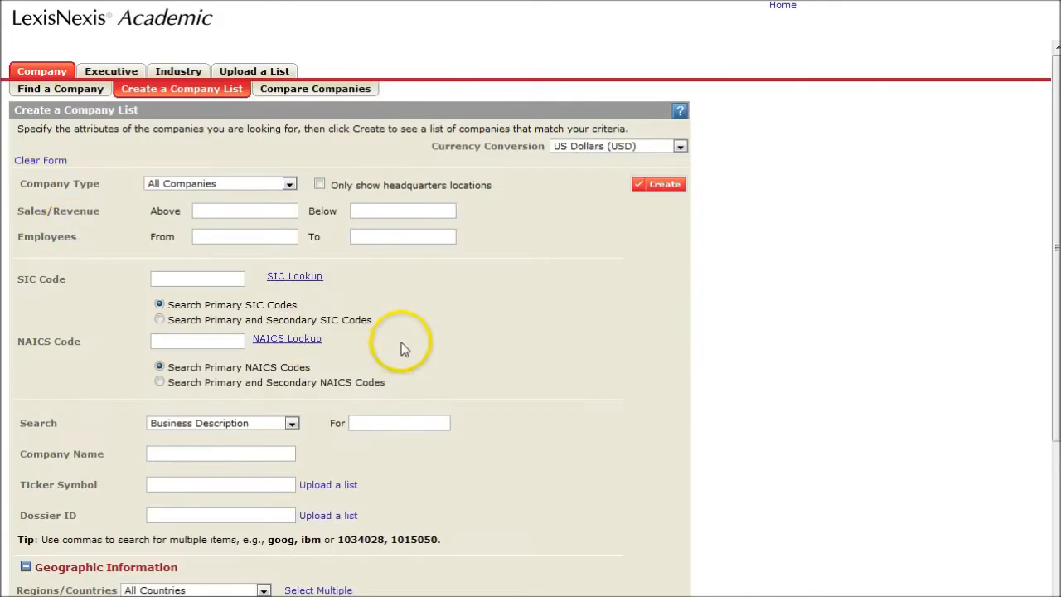
{"action": "mouse_move", "coordinate": [429, 340]}
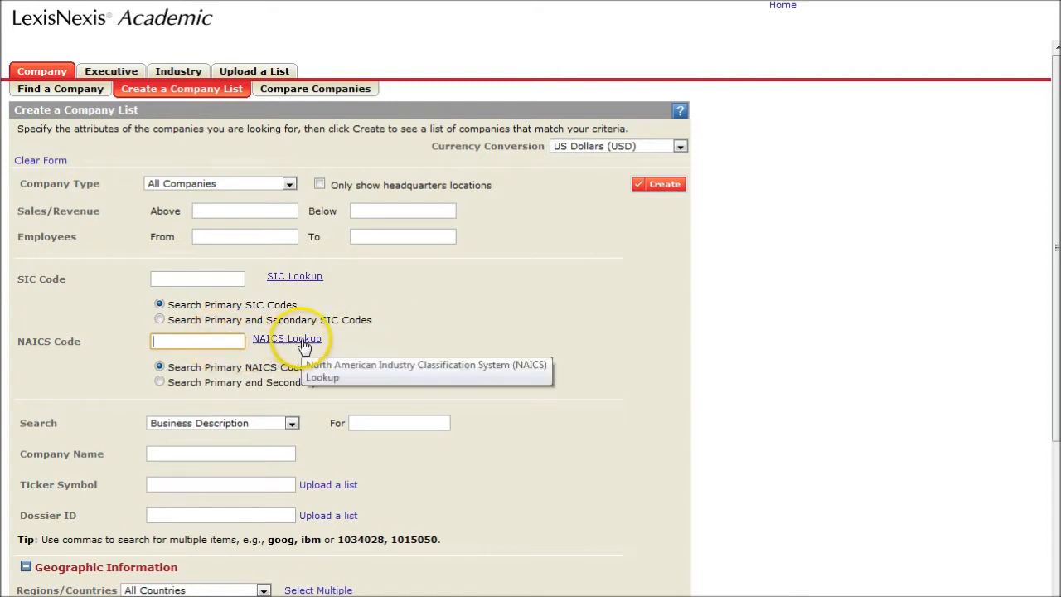
Step: In NAICS Lookup, check Beer, Wine, and Liquor Stores codes 4453, 44531 and 445310
{"action": "left_click", "coordinate": [287, 338]}
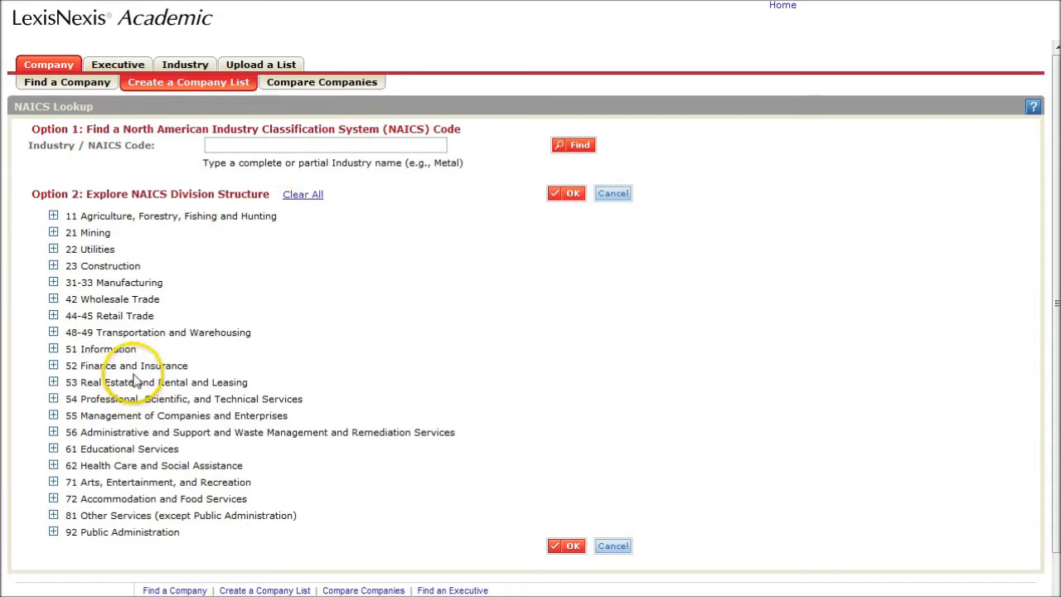
{"action": "mouse_move", "coordinate": [21, 367]}
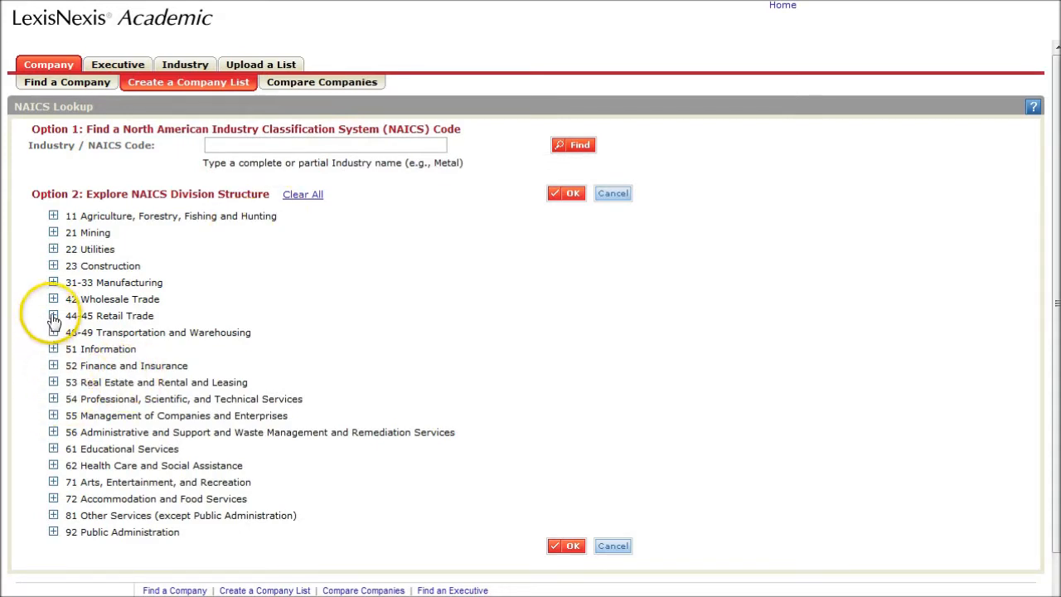
{"action": "left_click", "coordinate": [54, 316]}
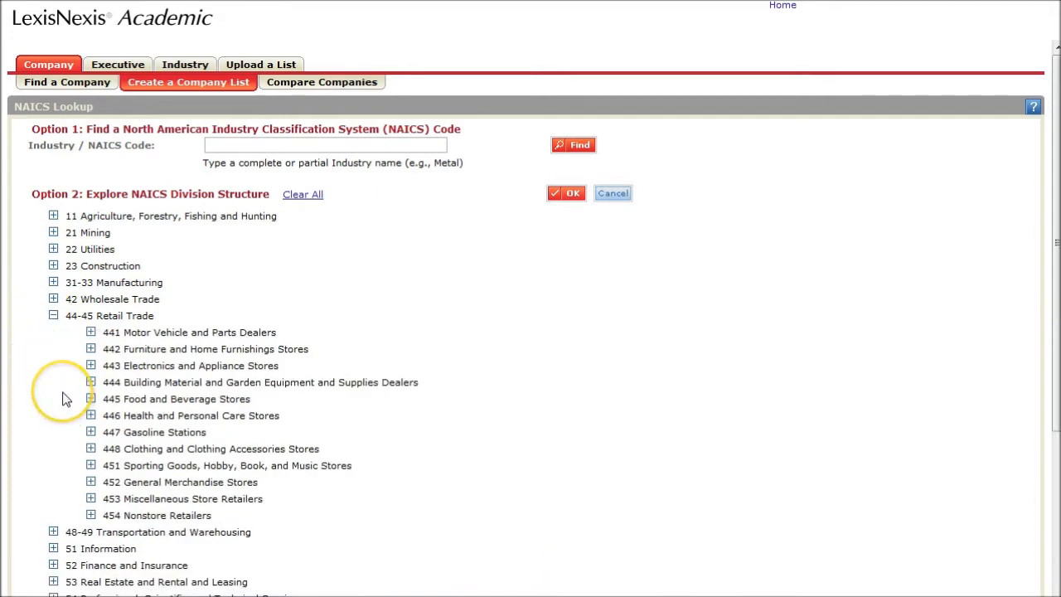
{"action": "mouse_move", "coordinate": [92, 399]}
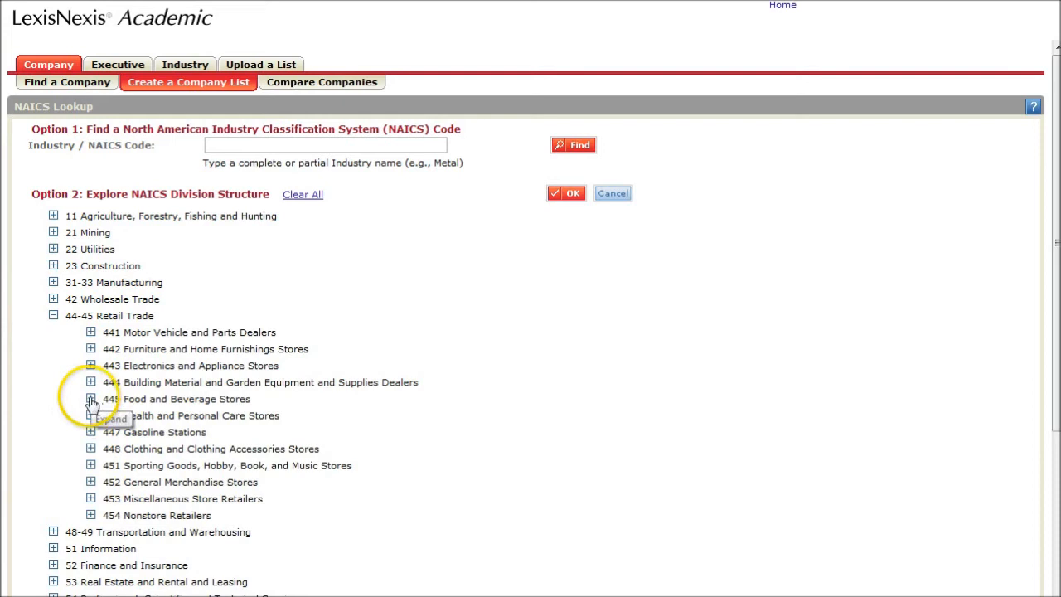
{"action": "left_click", "coordinate": [92, 399]}
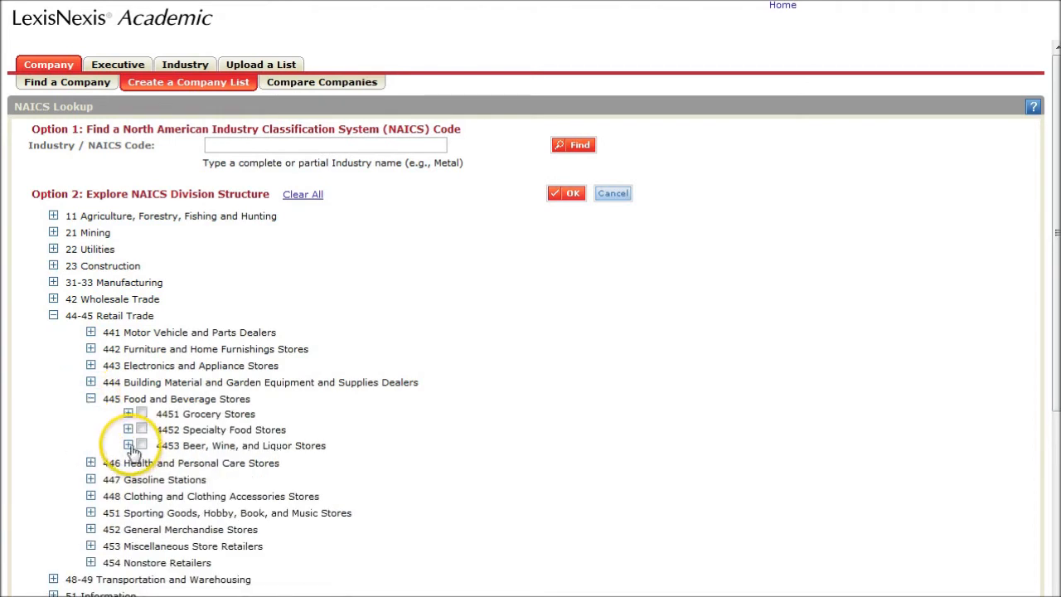
{"action": "left_click", "coordinate": [129, 445]}
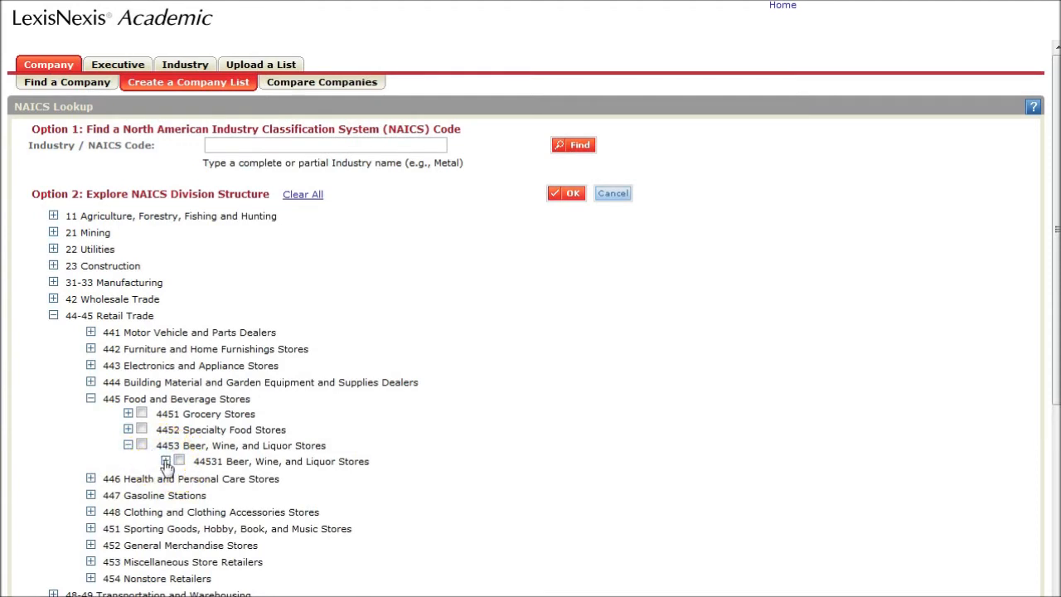
{"action": "left_click", "coordinate": [165, 461]}
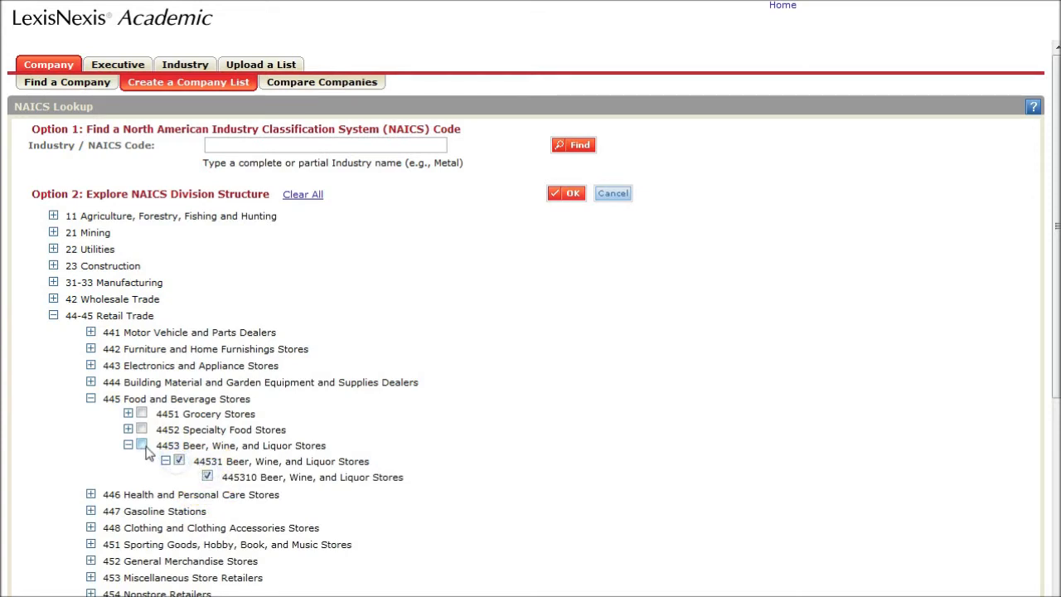
{"action": "left_click", "coordinate": [141, 445]}
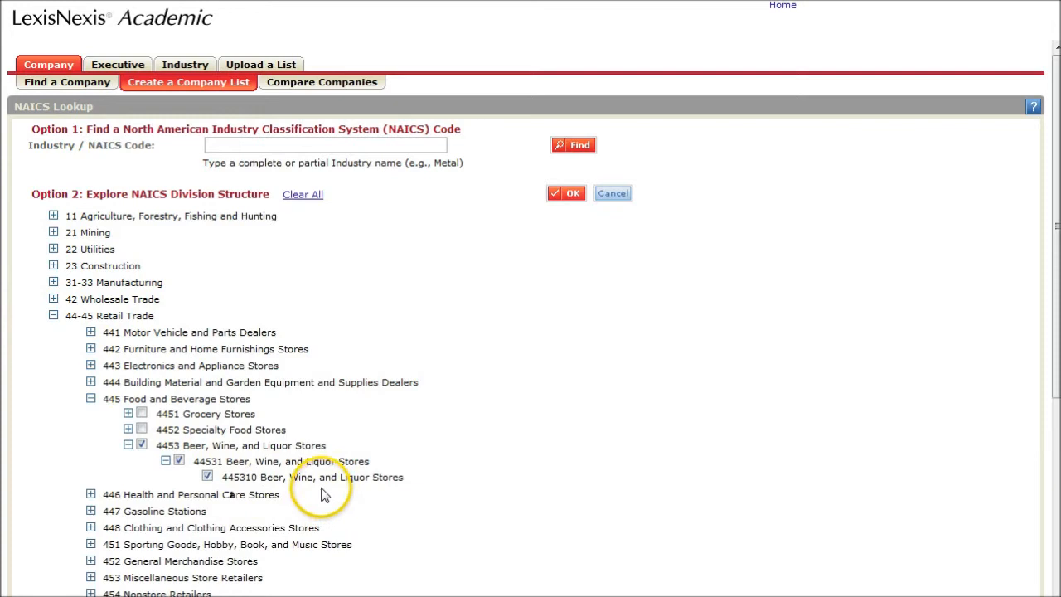
{"action": "mouse_move", "coordinate": [291, 496]}
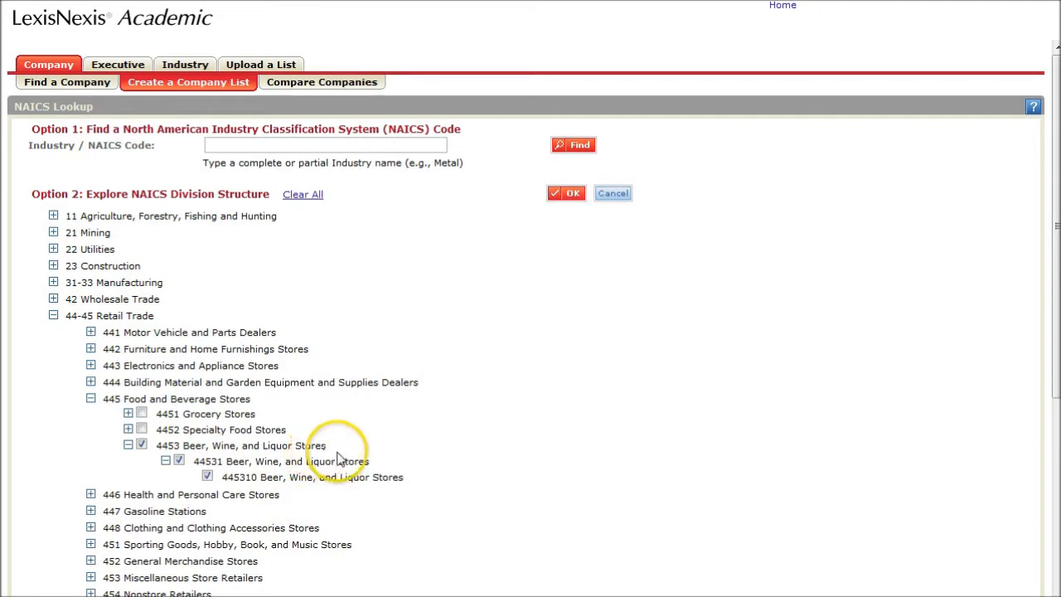
Step: Enter 'liquor' as the industry name to highlight the matching liquor categories
{"action": "left_click", "coordinate": [325, 145]}
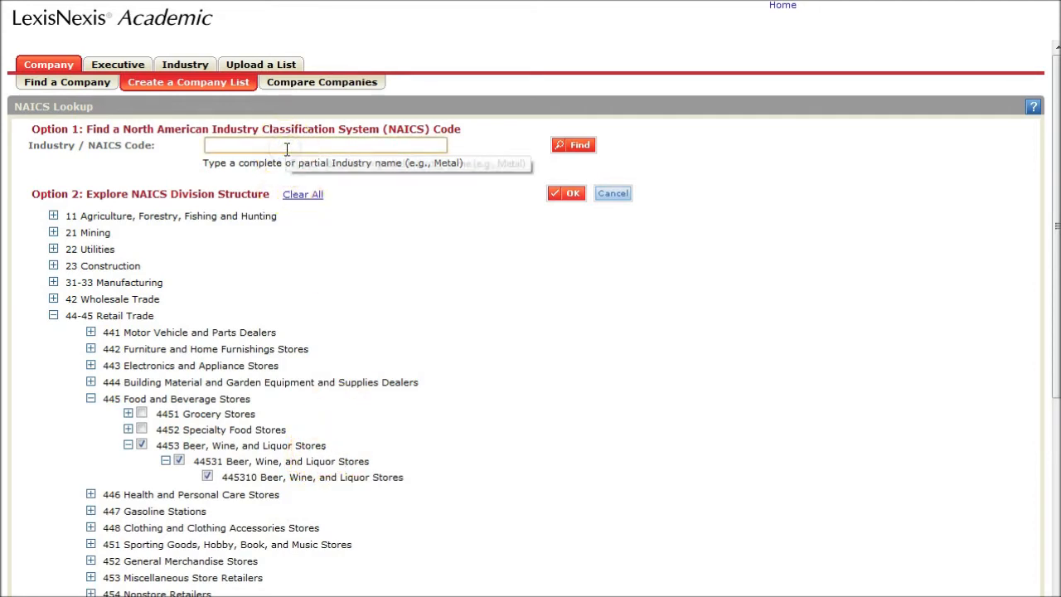
{"action": "type", "text": "liquor"}
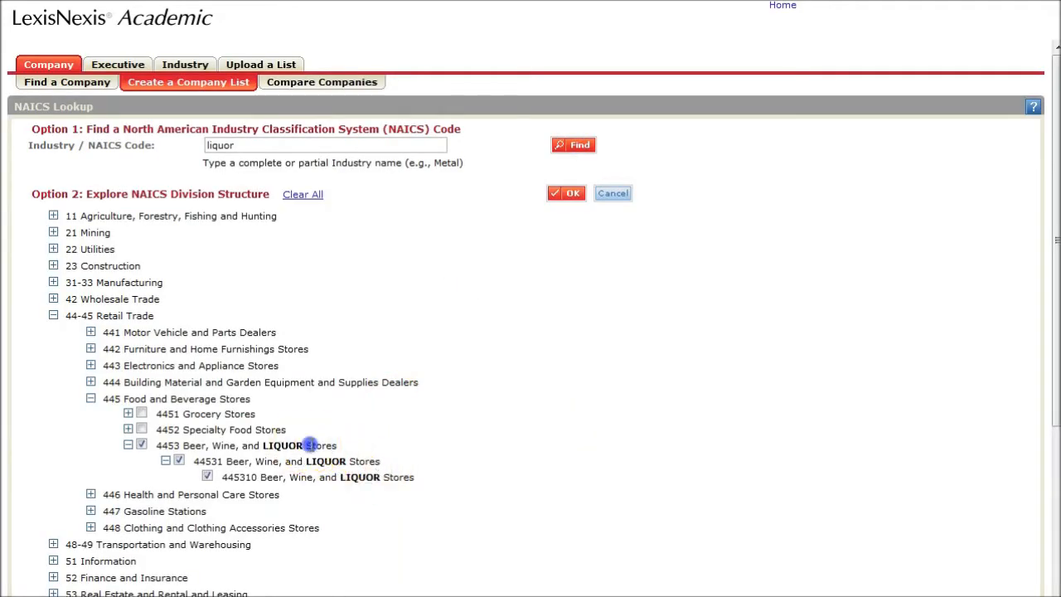
{"action": "double_click", "coordinate": [282, 446]}
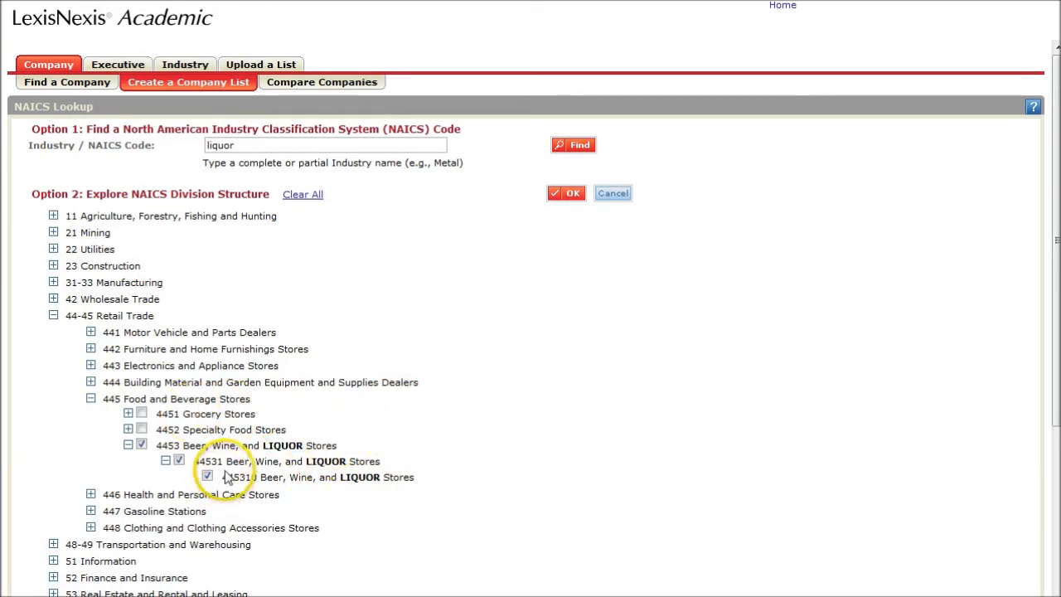
Step: Apply the liquor codes, limit to United States and Ohio, and create the 1,235-company preview
{"action": "left_click", "coordinate": [566, 193]}
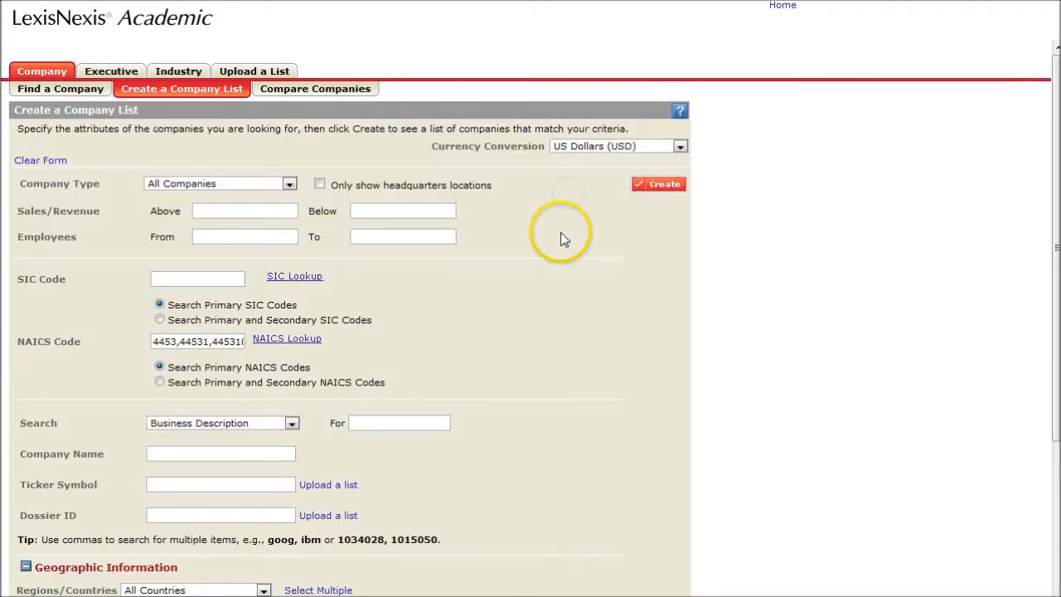
{"action": "scroll", "scroll_direction": "down", "scroll_amount": 3}
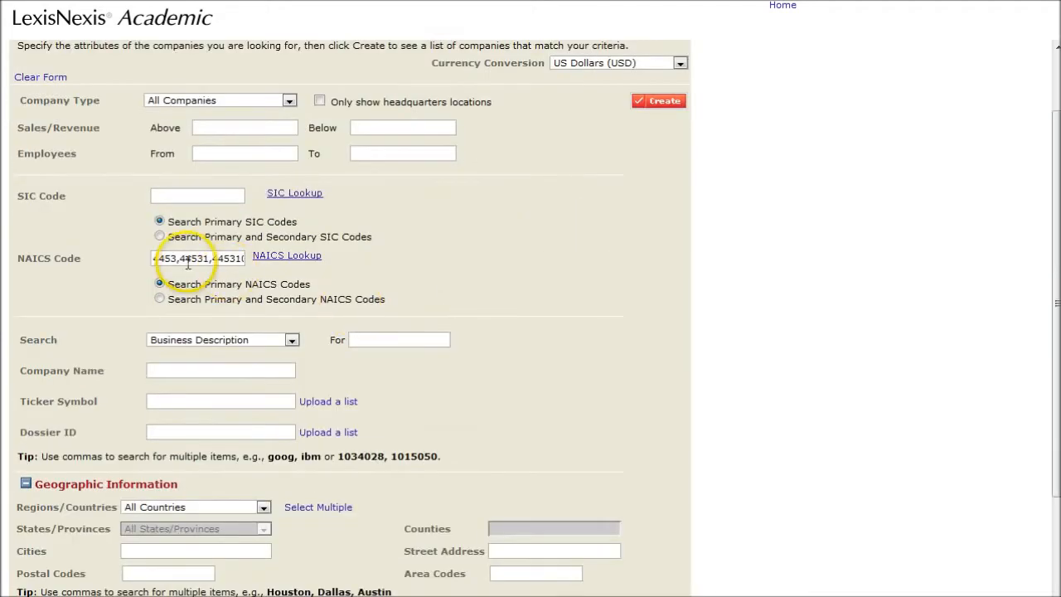
{"action": "scroll", "scroll_direction": "down", "scroll_amount": 3}
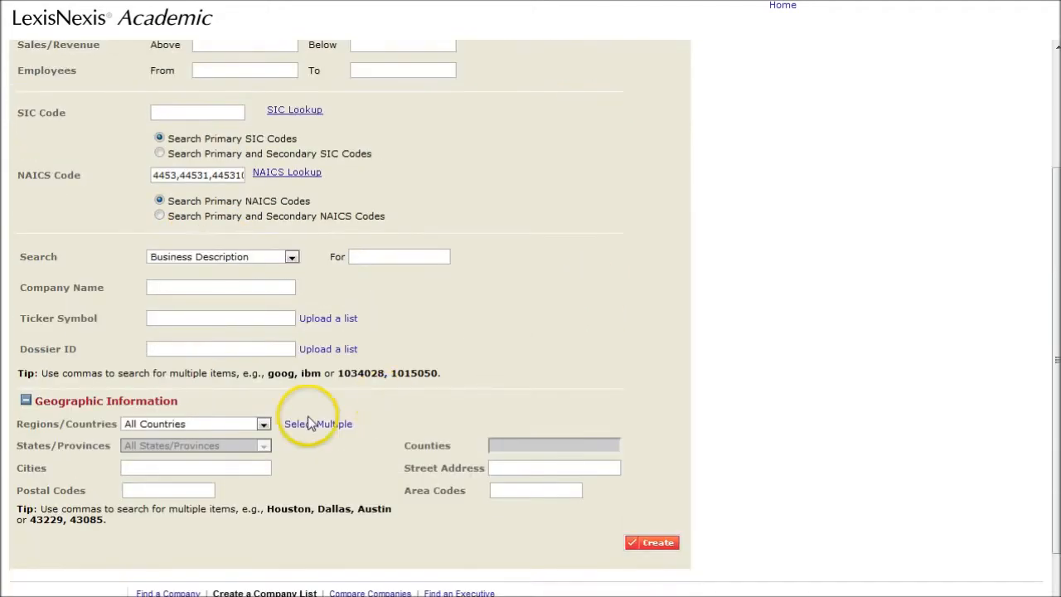
{"action": "left_click", "coordinate": [264, 423]}
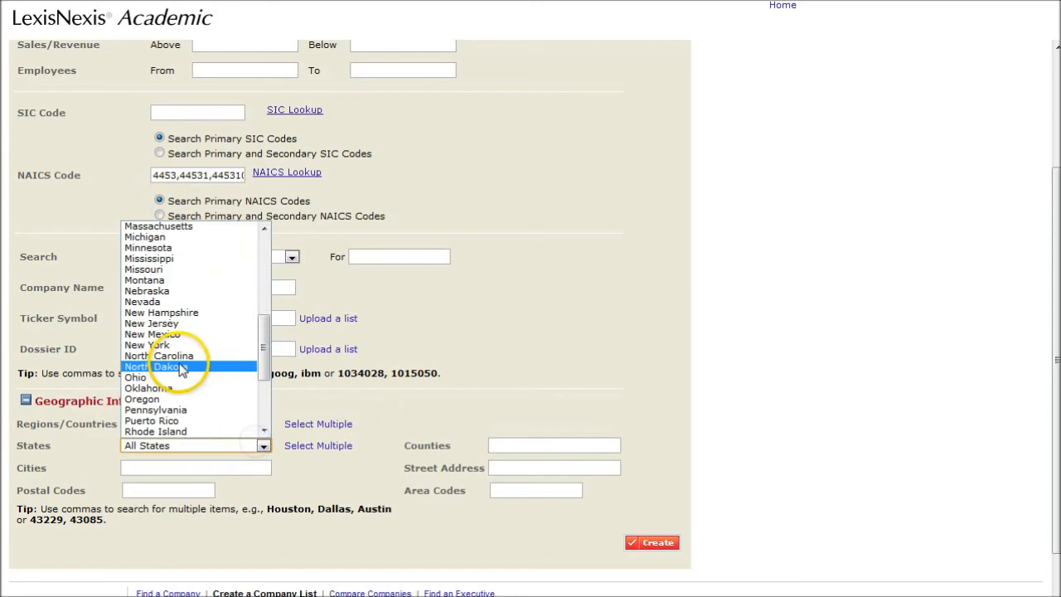
{"action": "left_click", "coordinate": [135, 377]}
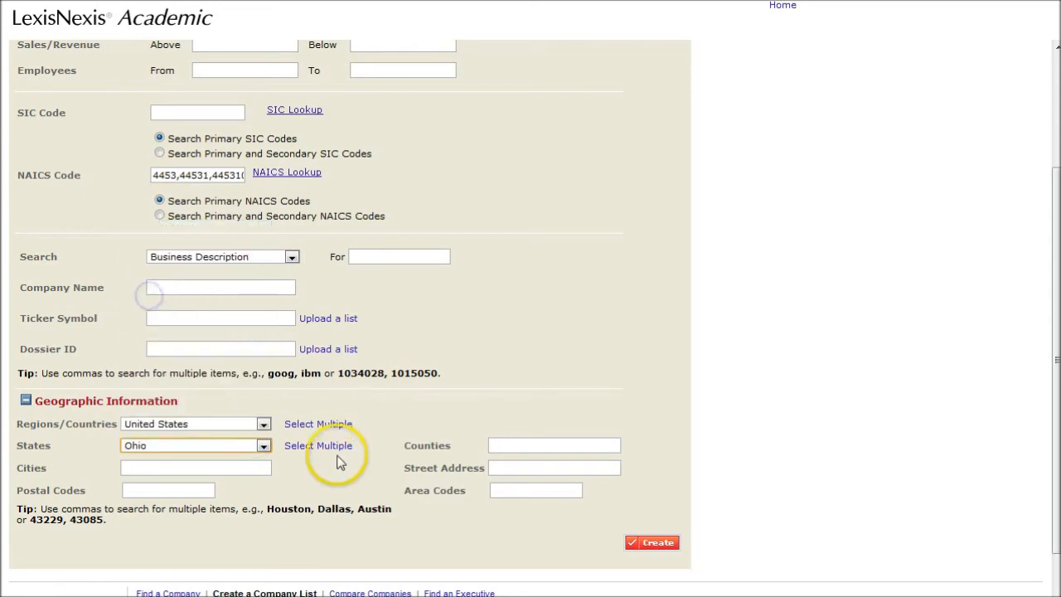
{"action": "left_click", "coordinate": [652, 543]}
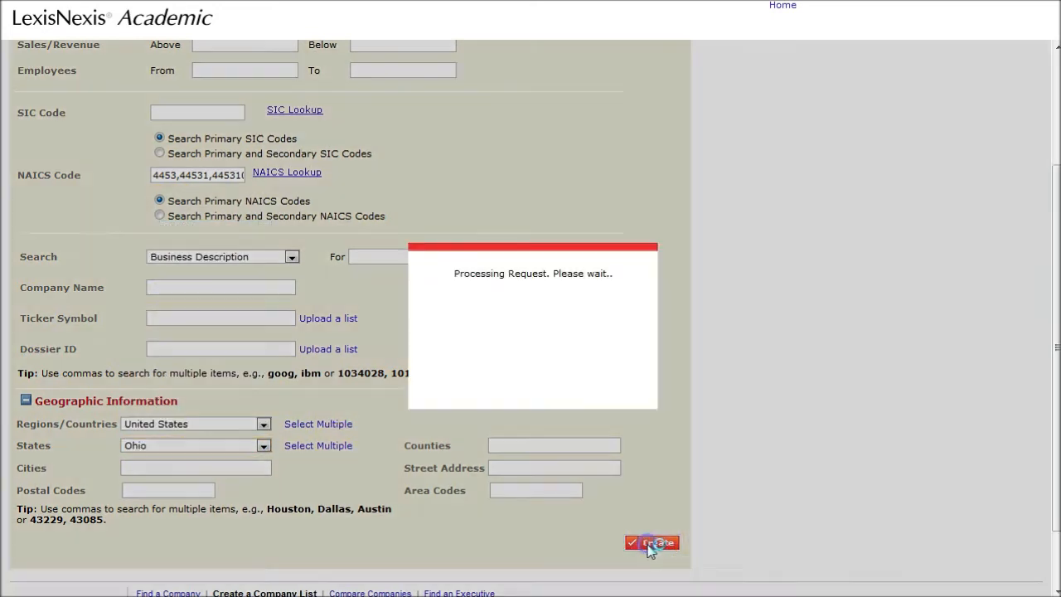
{"action": "left_click", "coordinate": [652, 542]}
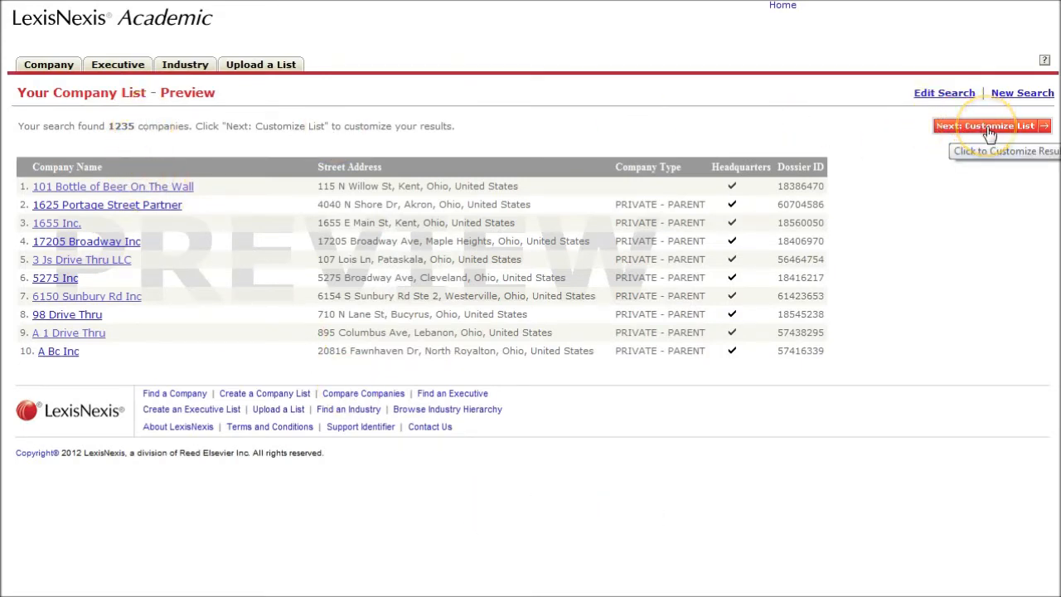
Step: In Customize List, add the Primary NAICS Code attribute and choose 'Sort by City'
{"action": "left_click", "coordinate": [991, 125]}
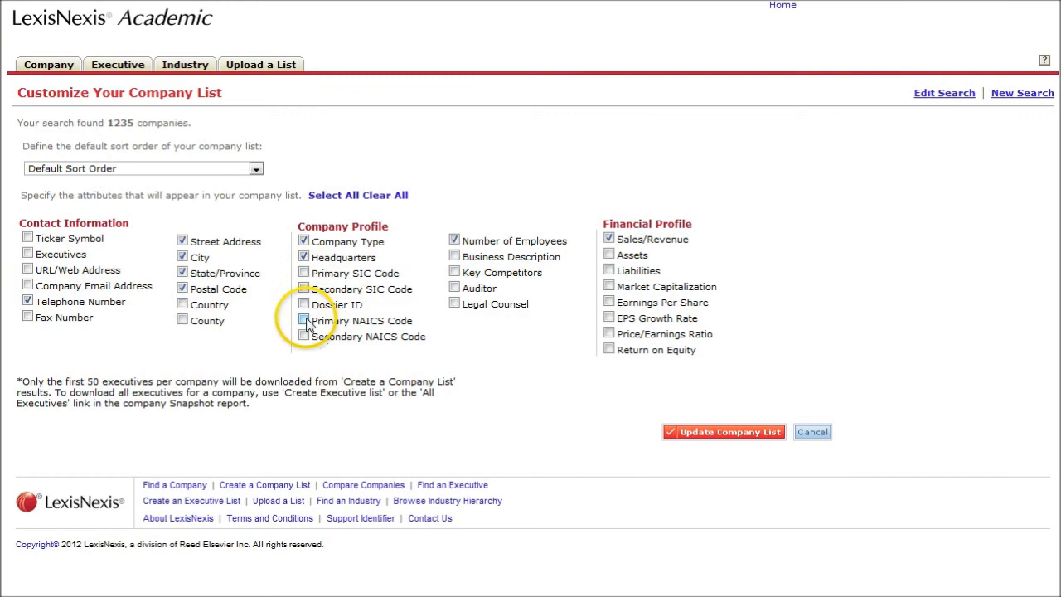
{"action": "left_click", "coordinate": [304, 321]}
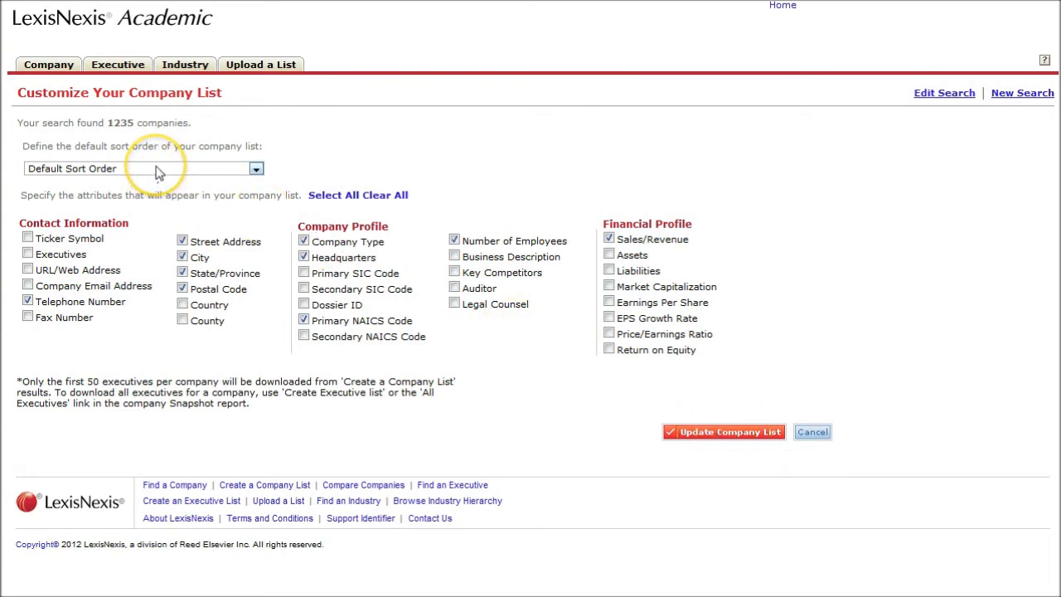
{"action": "left_click", "coordinate": [255, 168]}
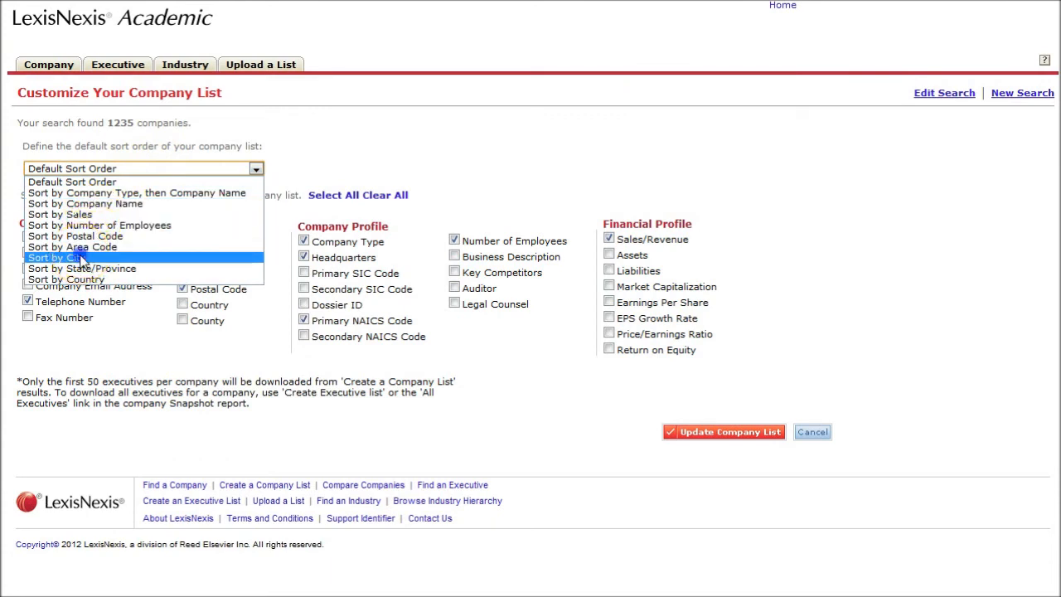
{"action": "left_click", "coordinate": [58, 257]}
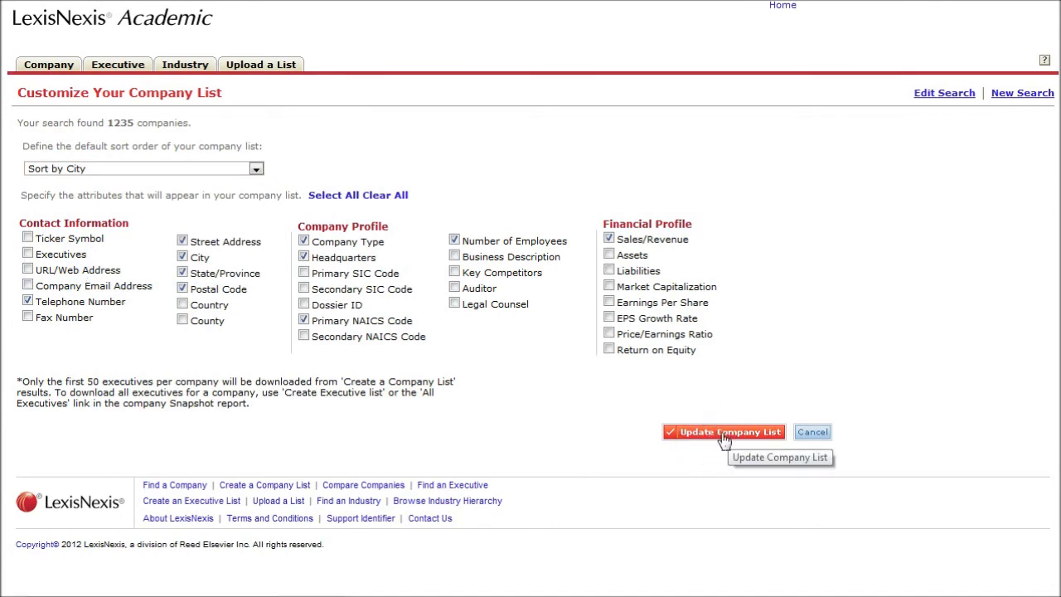
Step: Update the company list and scroll the 1,235 results, sorted by city from Akron
{"action": "left_click", "coordinate": [723, 432]}
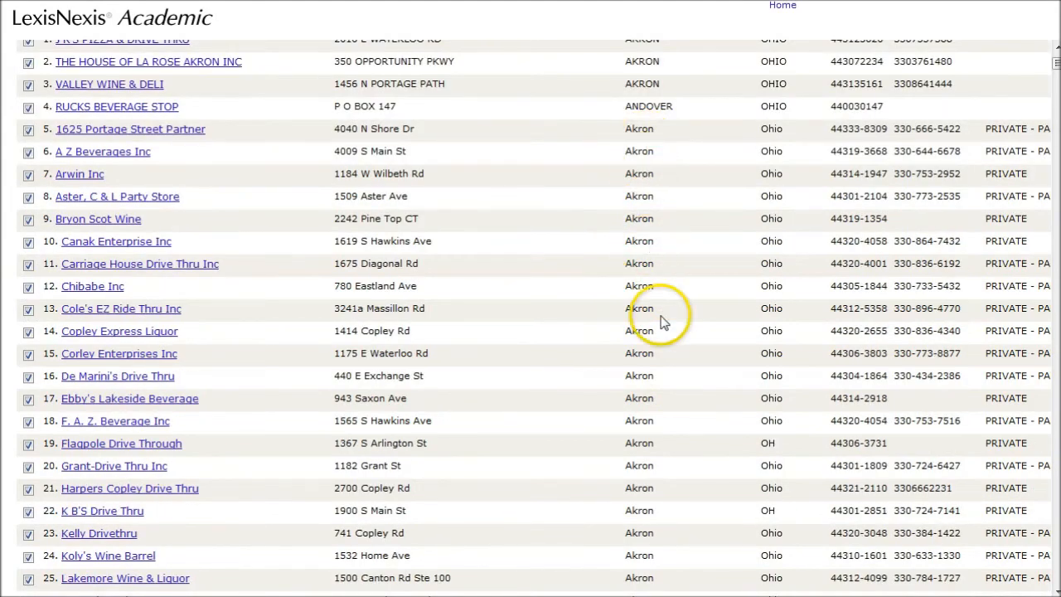
{"action": "scroll", "scroll_direction": "down", "scroll_amount": 3}
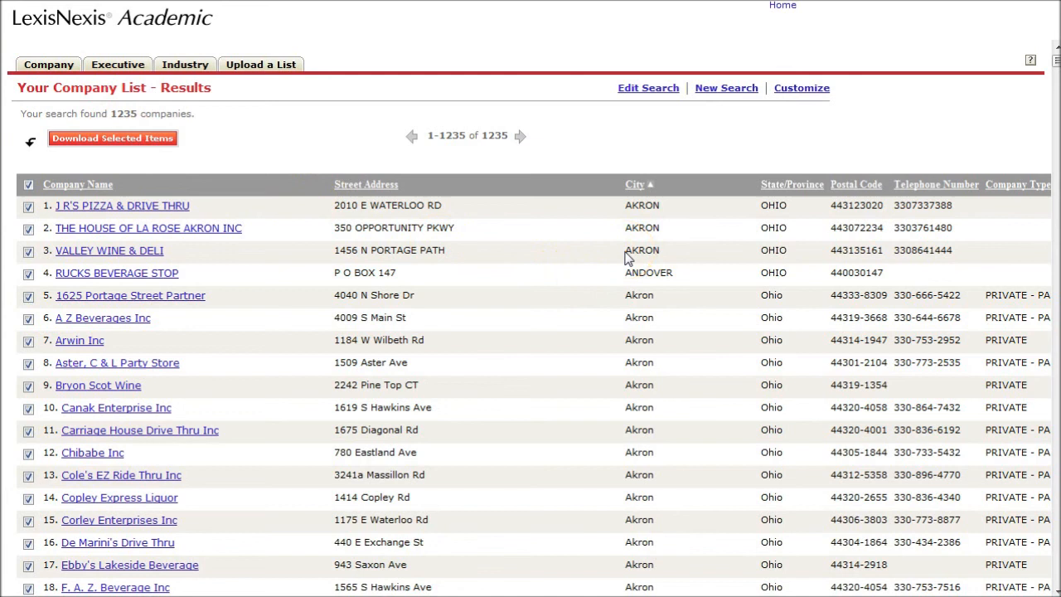
{"action": "mouse_move", "coordinate": [618, 267]}
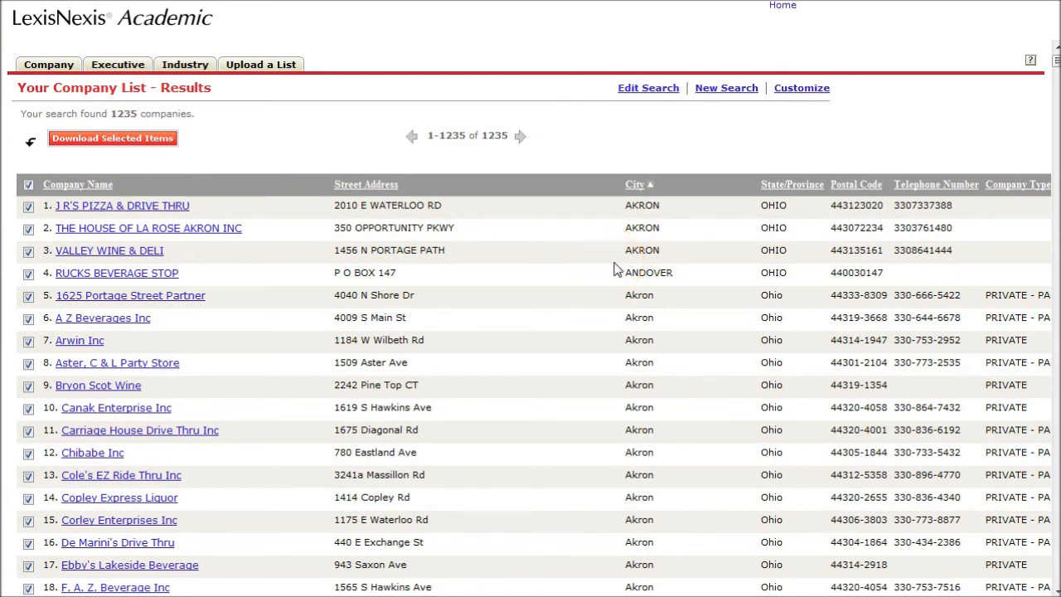